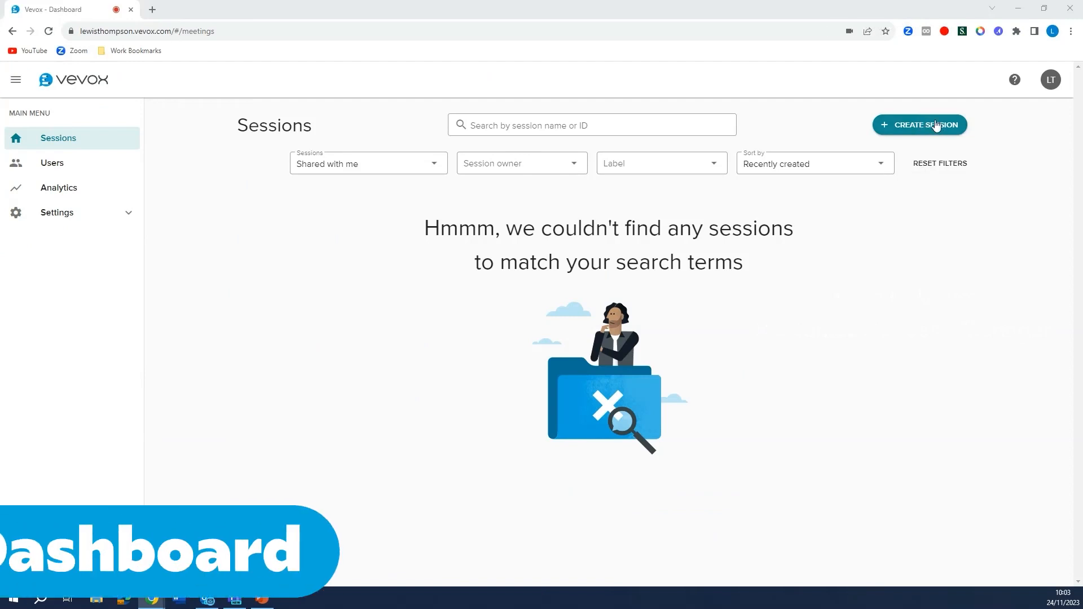
Create the Business Plan Meeting session with its three polls, then switch to the presentation.
{"action": "left_click", "coordinate": [920, 125]}
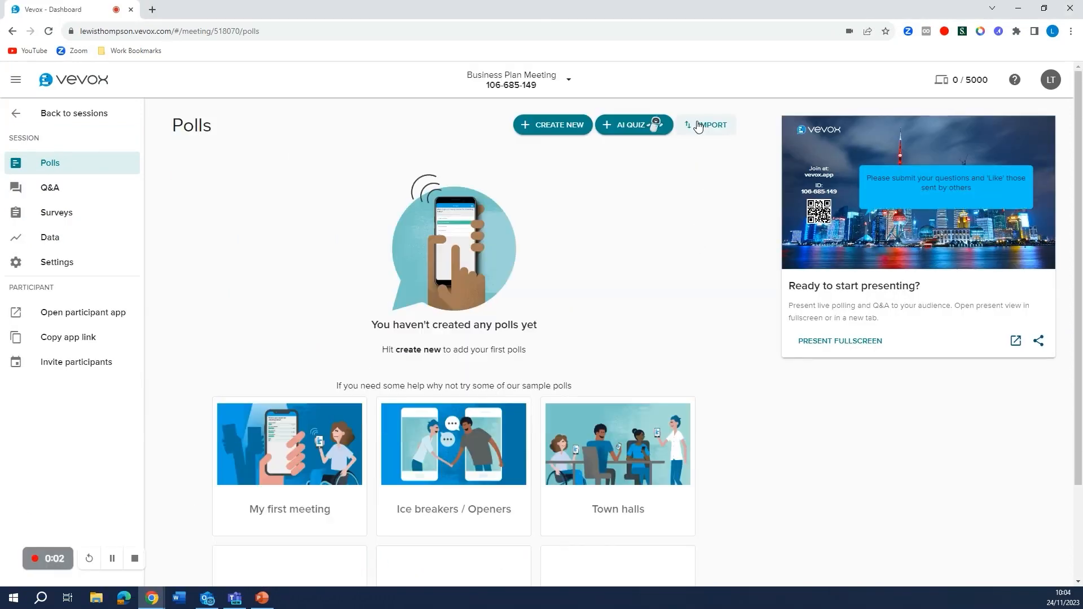
{"action": "mouse_move", "coordinate": [564, 130]}
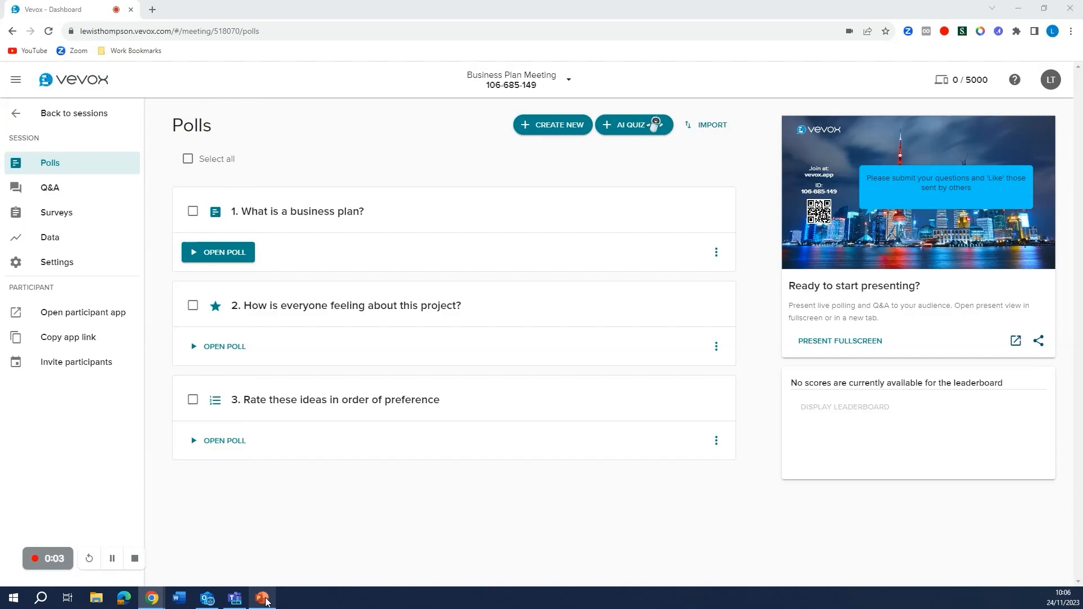
{"action": "left_click", "coordinate": [263, 598]}
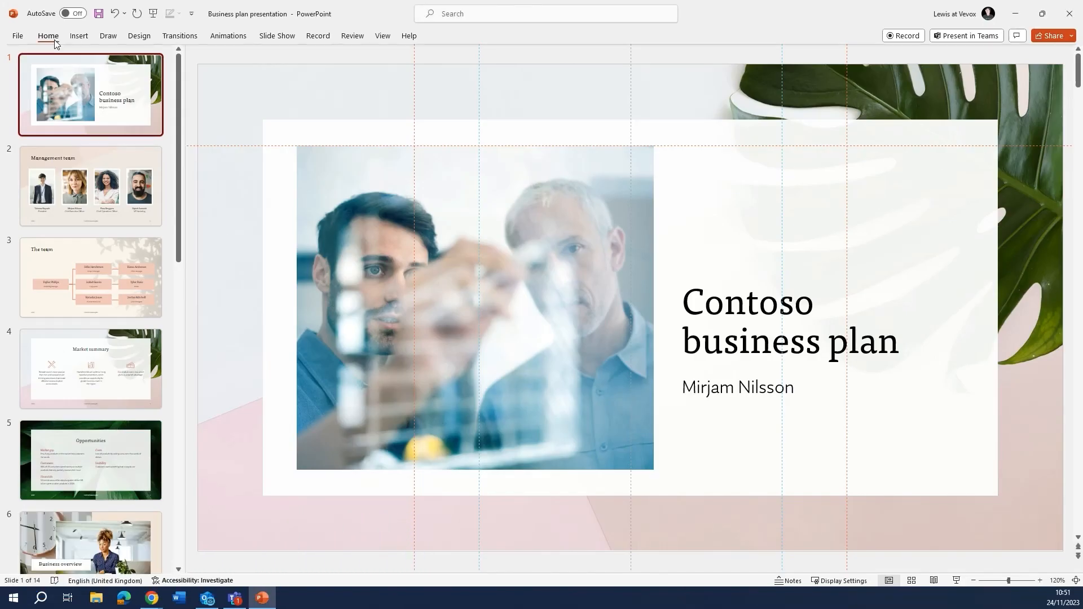
Find 'vevox' in the add-ins store and install Vevox for PowerPoint.
{"action": "left_click", "coordinate": [47, 35]}
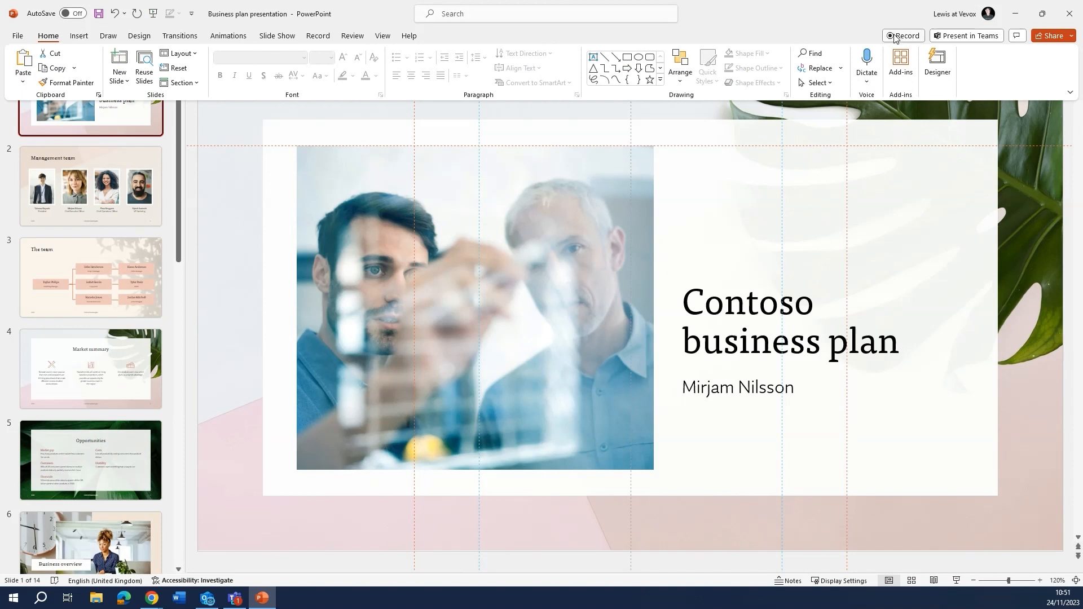
{"action": "left_click", "coordinate": [901, 62]}
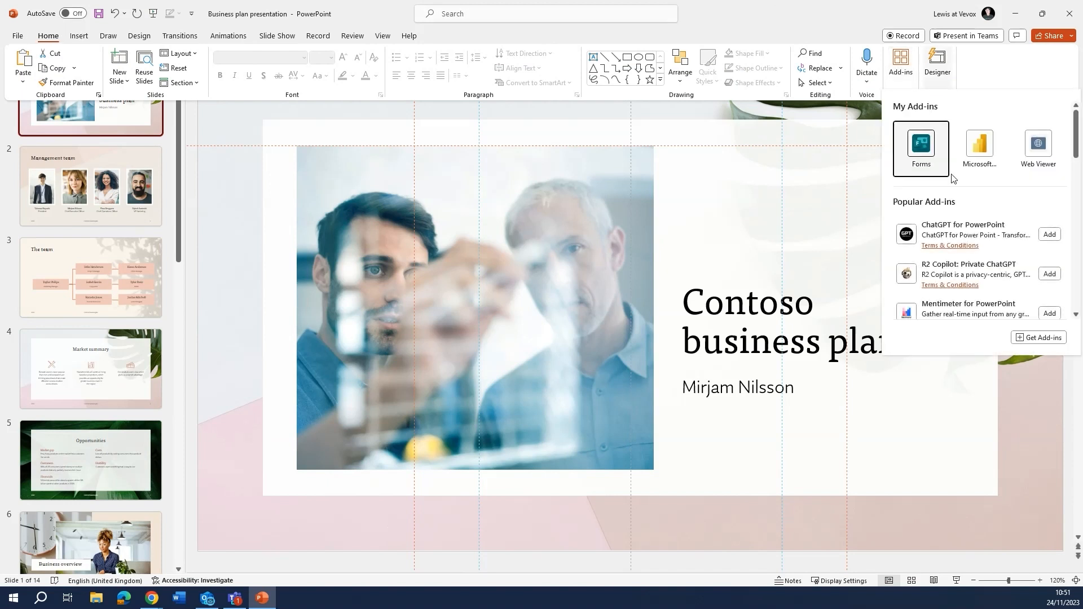
{"action": "left_click", "coordinate": [921, 148]}
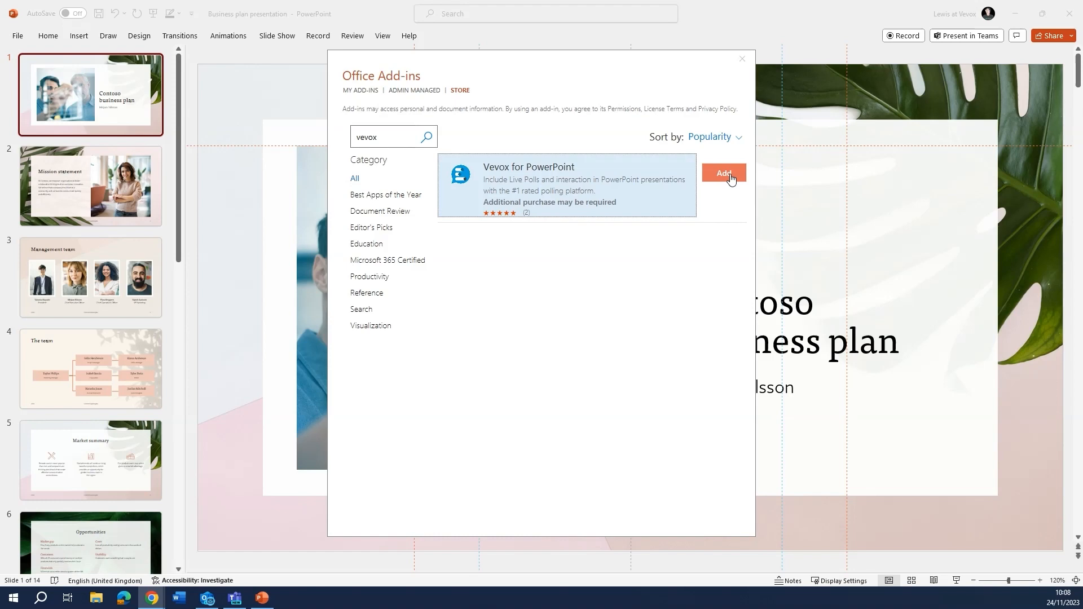
{"action": "left_click", "coordinate": [724, 174]}
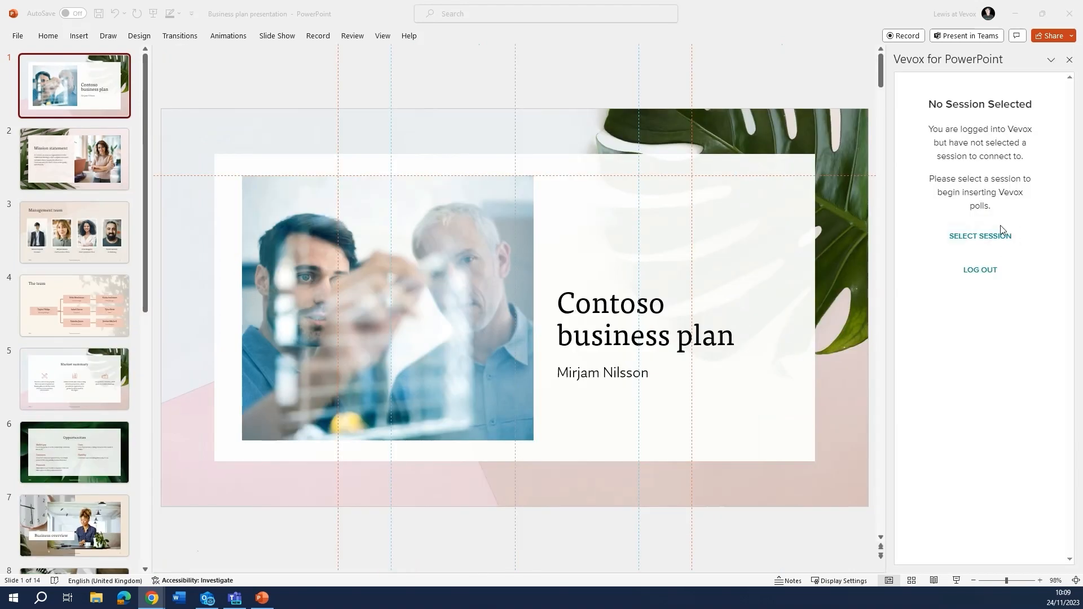
Connect the pane to Business Plan Meeting and insert the 'What is a business plan?' poll slides.
{"action": "left_click", "coordinate": [980, 236]}
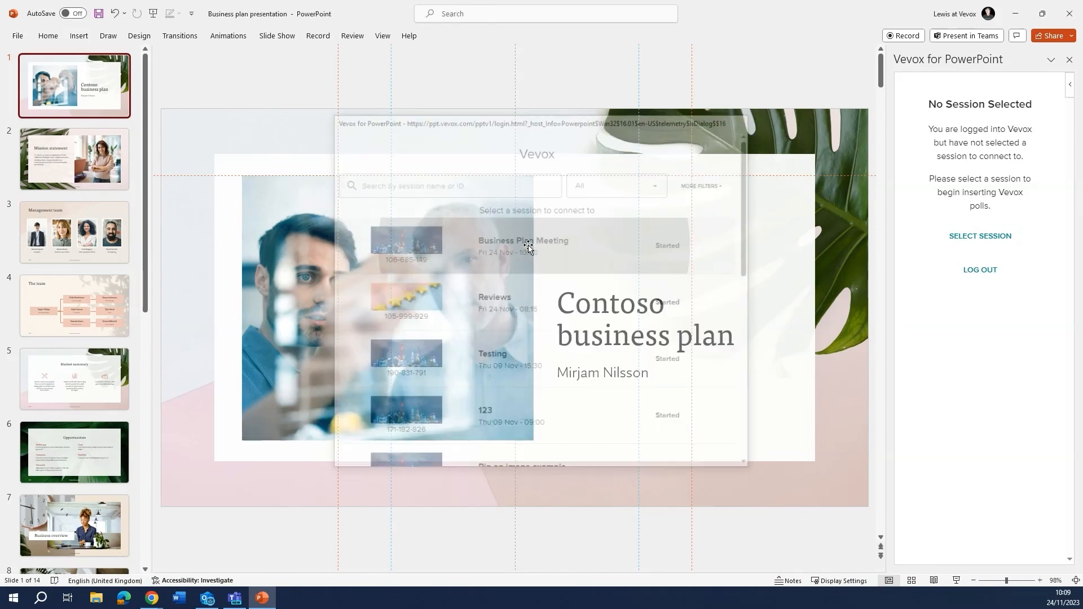
{"action": "left_click", "coordinate": [524, 245]}
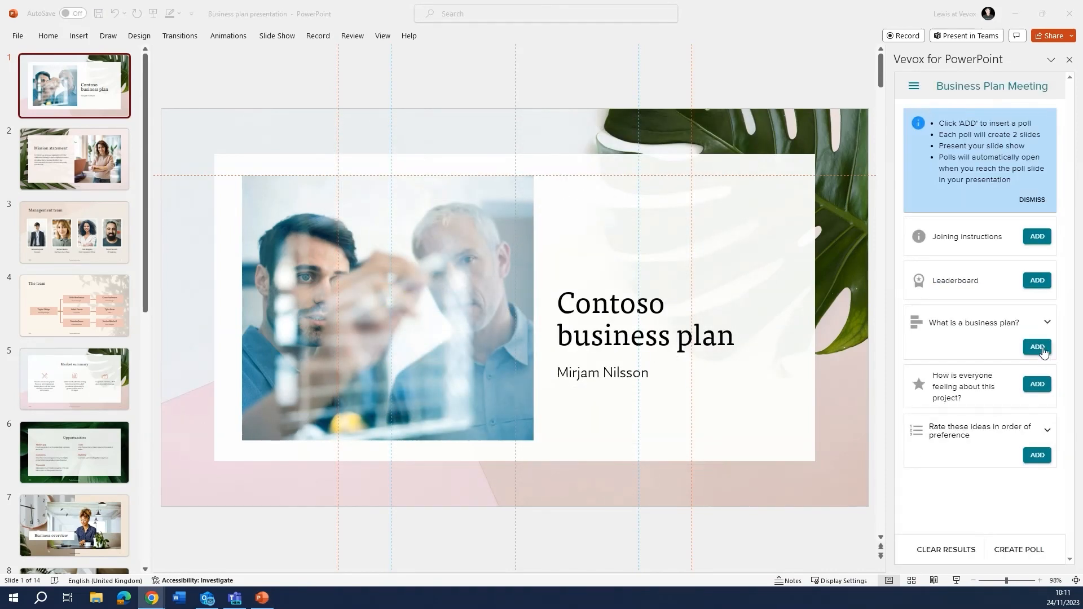
{"action": "left_click", "coordinate": [1037, 346]}
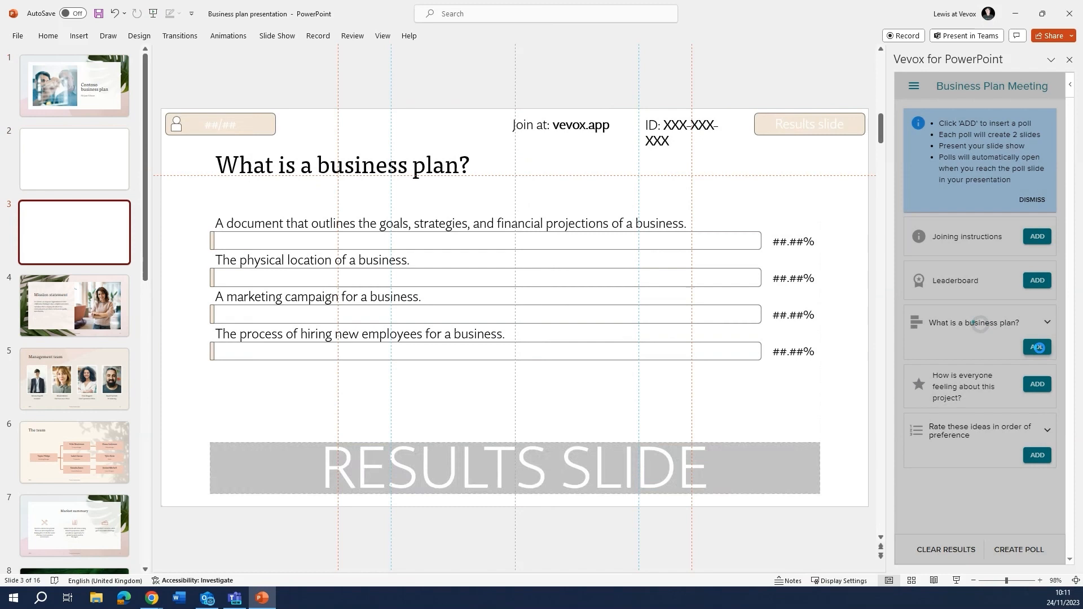
Insert the remaining poll slides and joining instructions, placing the join slide second.
{"action": "left_click", "coordinate": [1037, 455]}
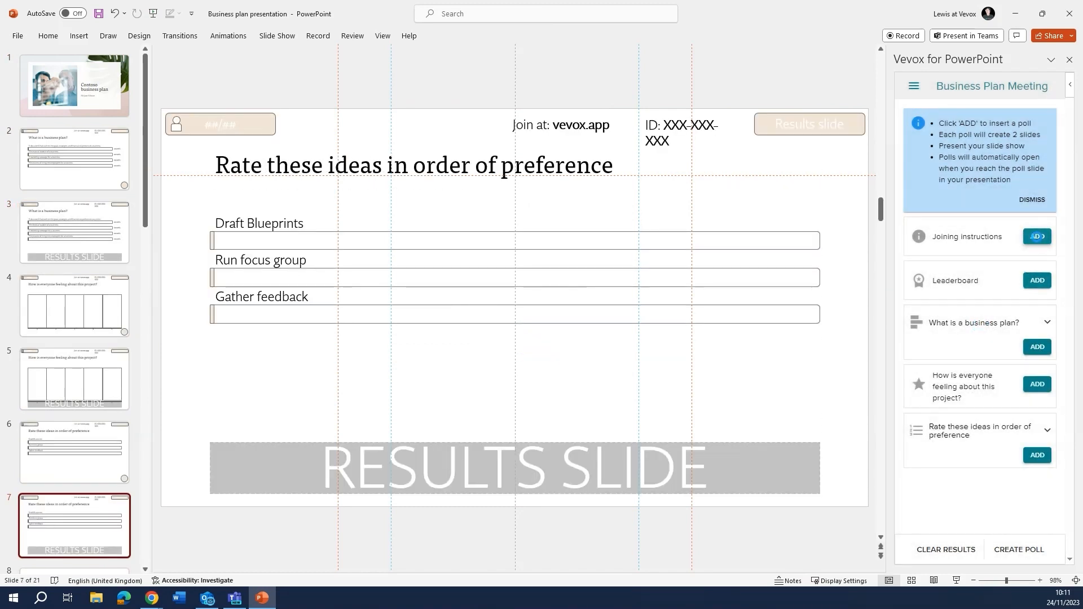
{"action": "left_click", "coordinate": [74, 492]}
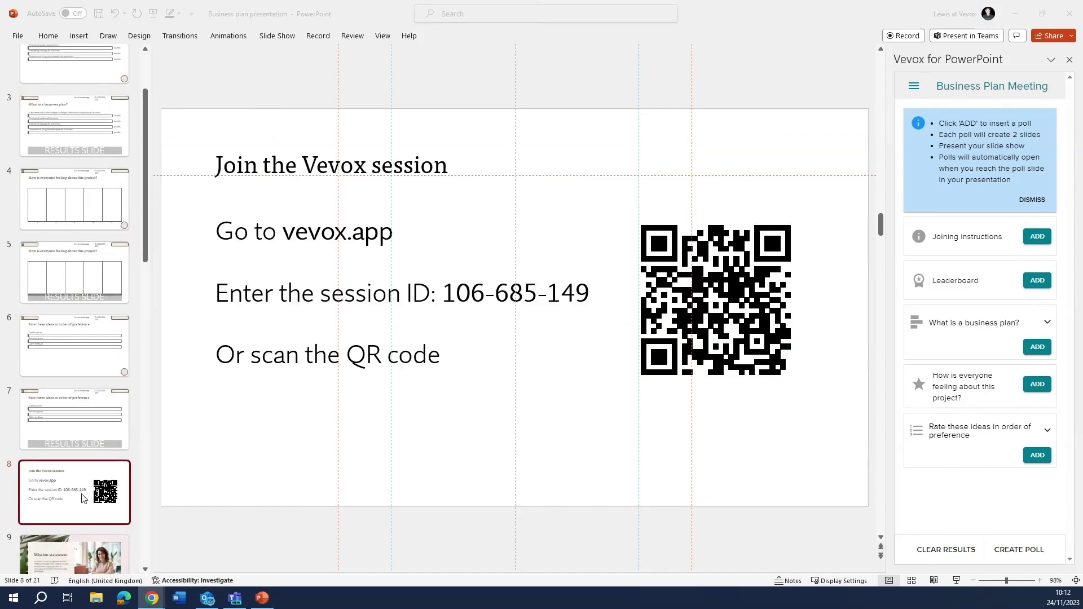
{"action": "scroll", "scroll_direction": "up", "scroll_amount": 3}
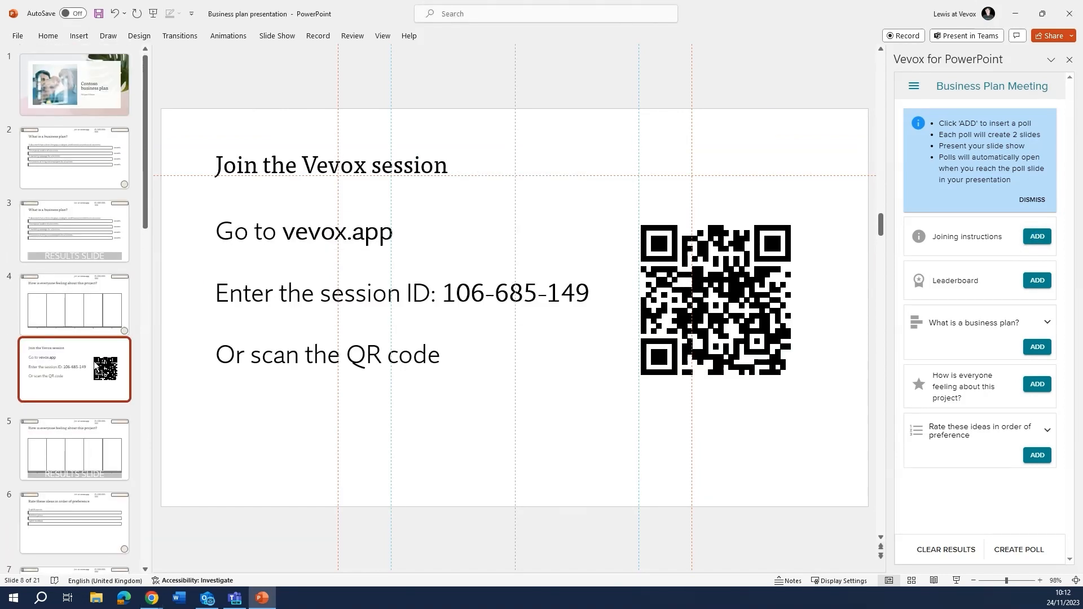
{"action": "left_click", "coordinate": [74, 232]}
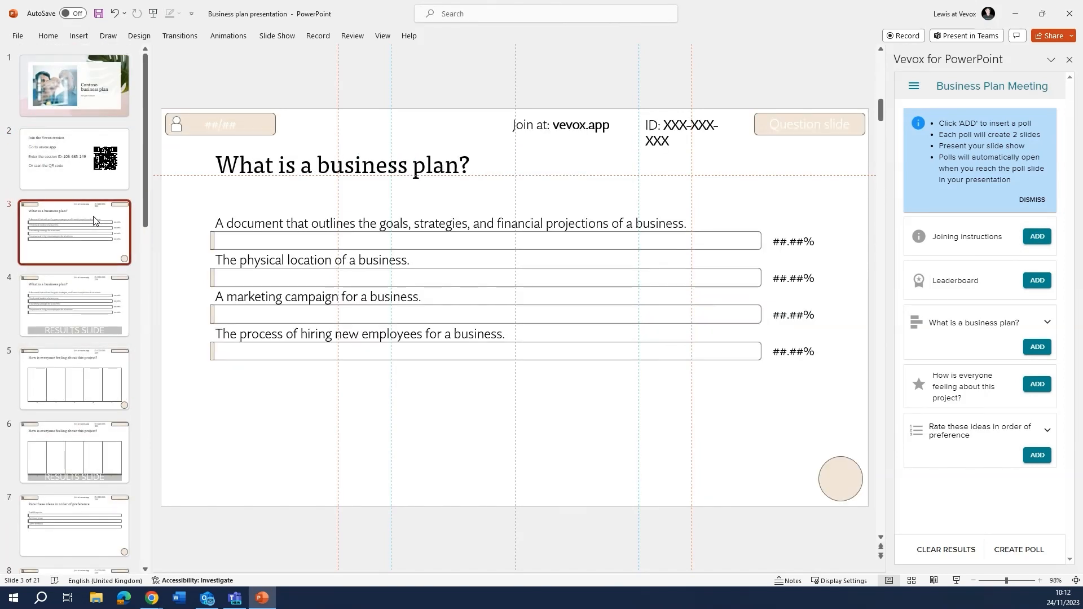
{"action": "left_click", "coordinate": [74, 306]}
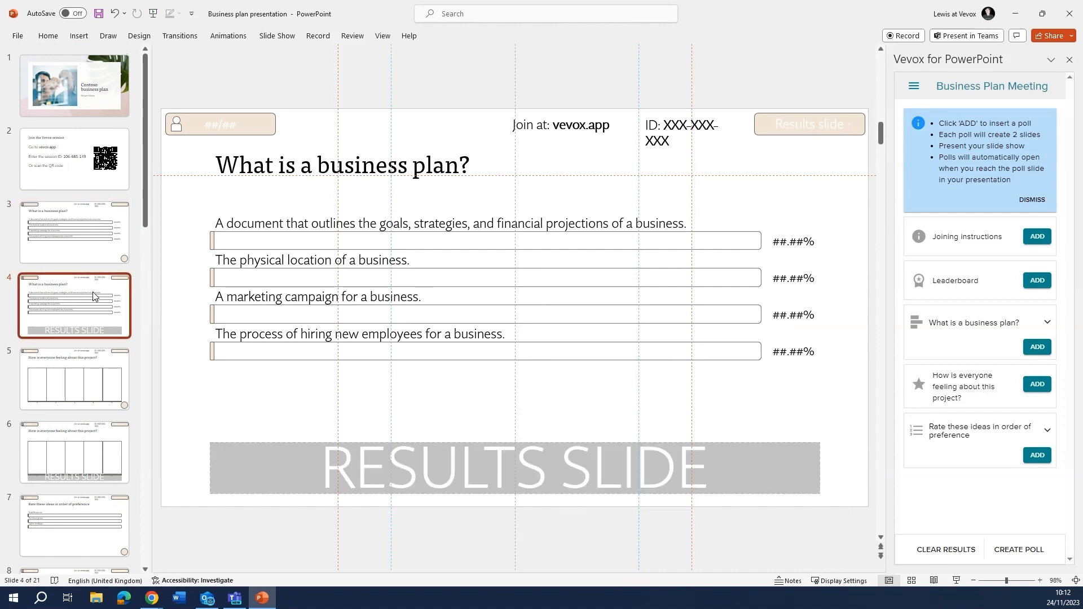
{"action": "mouse_move", "coordinate": [91, 309]}
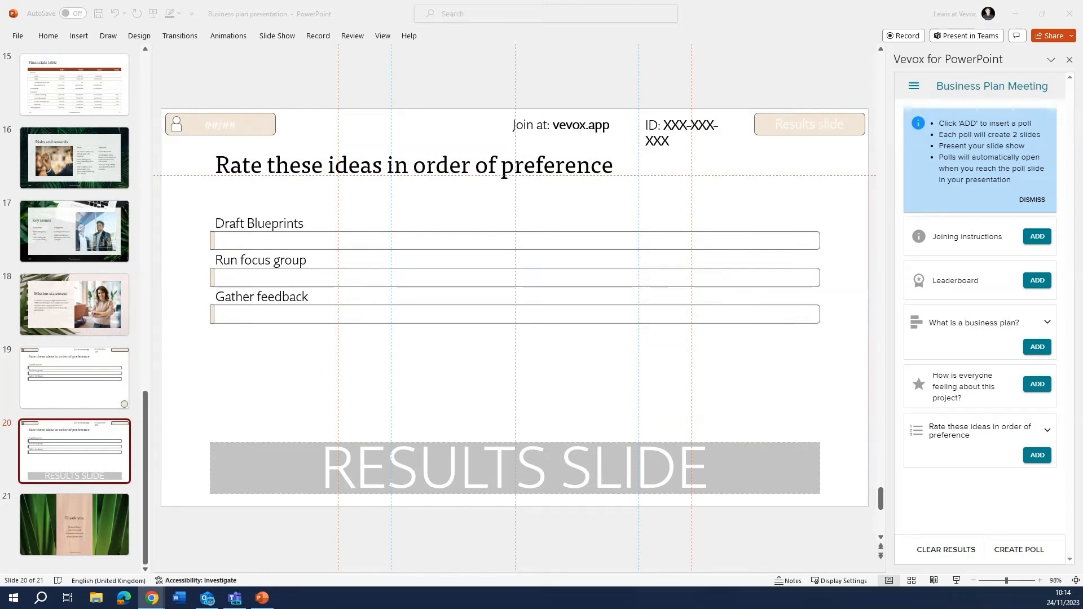
{"action": "left_click", "coordinate": [235, 598]}
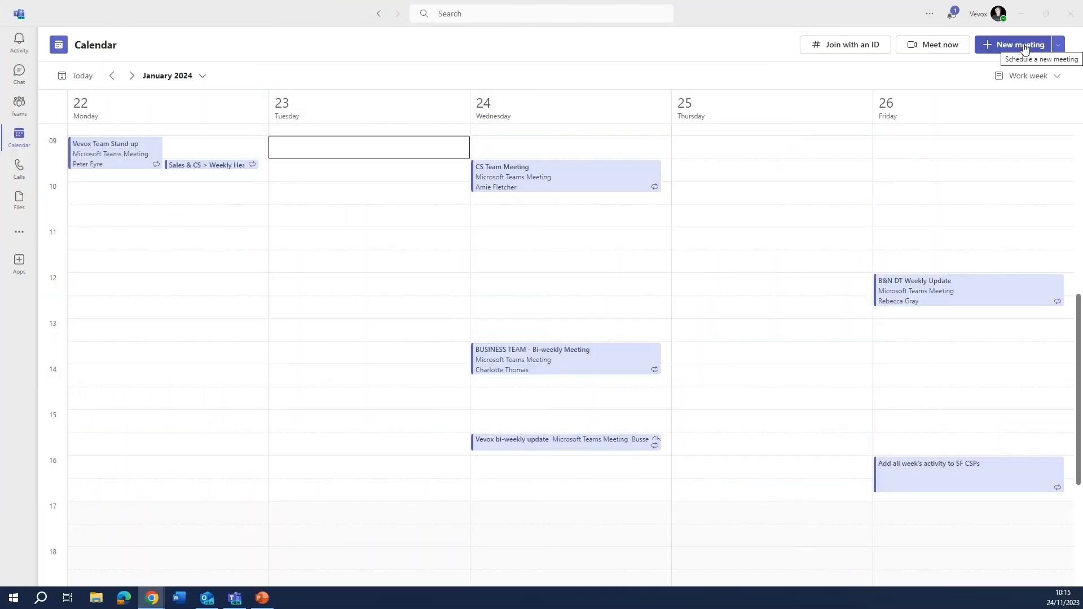
Create the Business Plan Meeting for Tuesday 23 January, 10:00–11:00, and send the invitation.
{"action": "left_click", "coordinate": [1014, 44]}
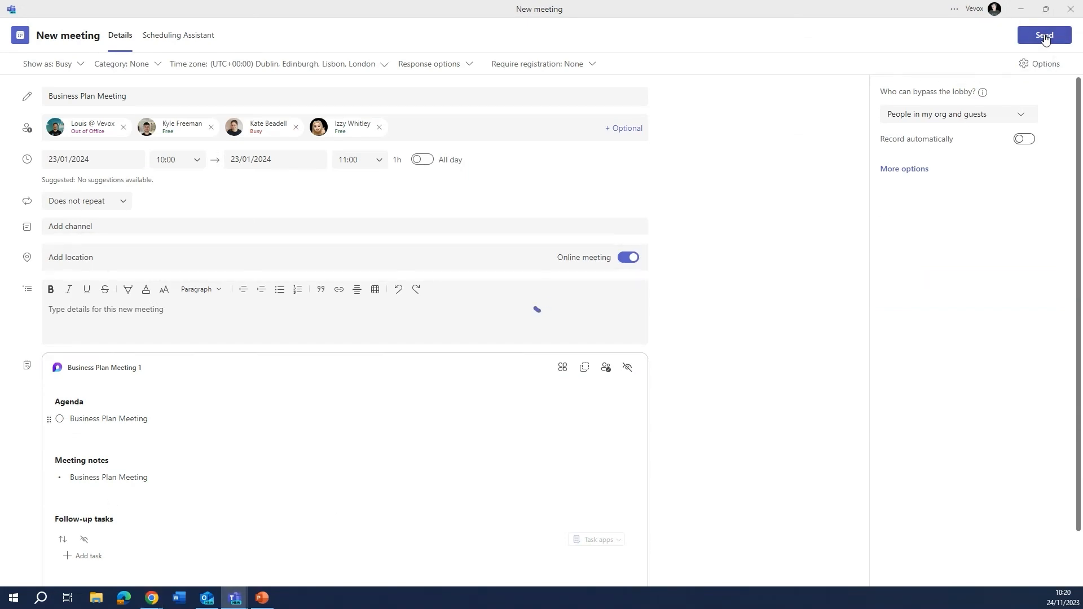
{"action": "left_click", "coordinate": [1044, 35]}
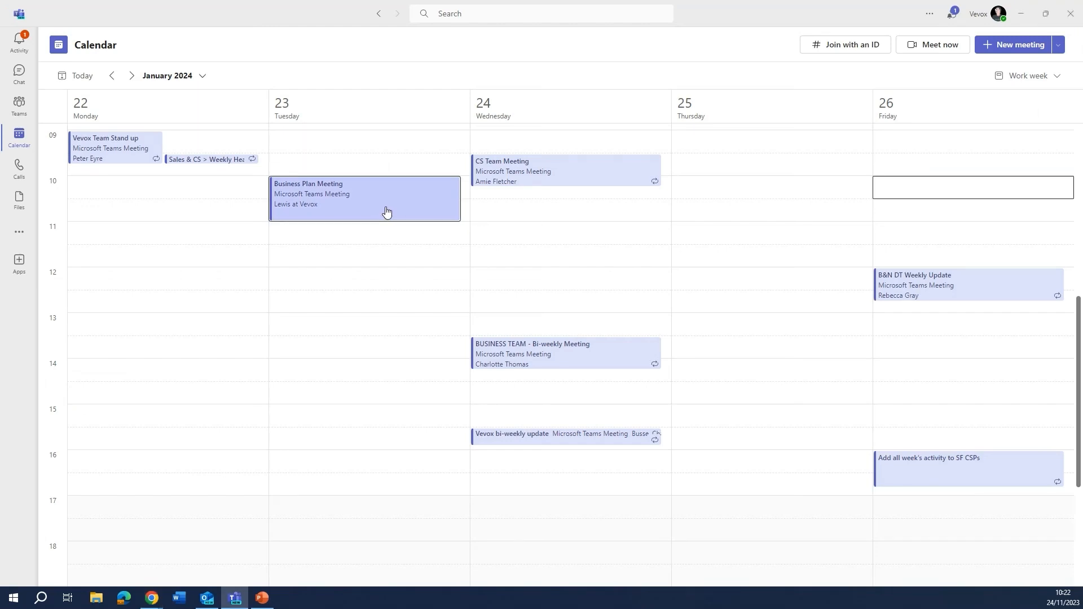
Add a Vevox tab to the meeting linked to the Business Plan Meeting session.
{"action": "left_click", "coordinate": [365, 199]}
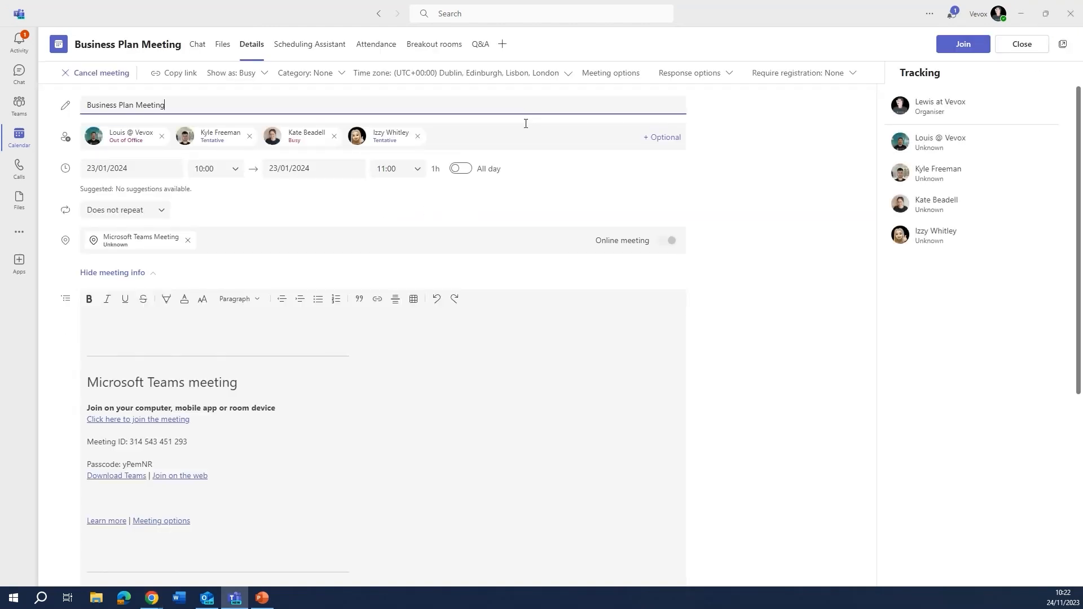
{"action": "mouse_move", "coordinate": [502, 44]}
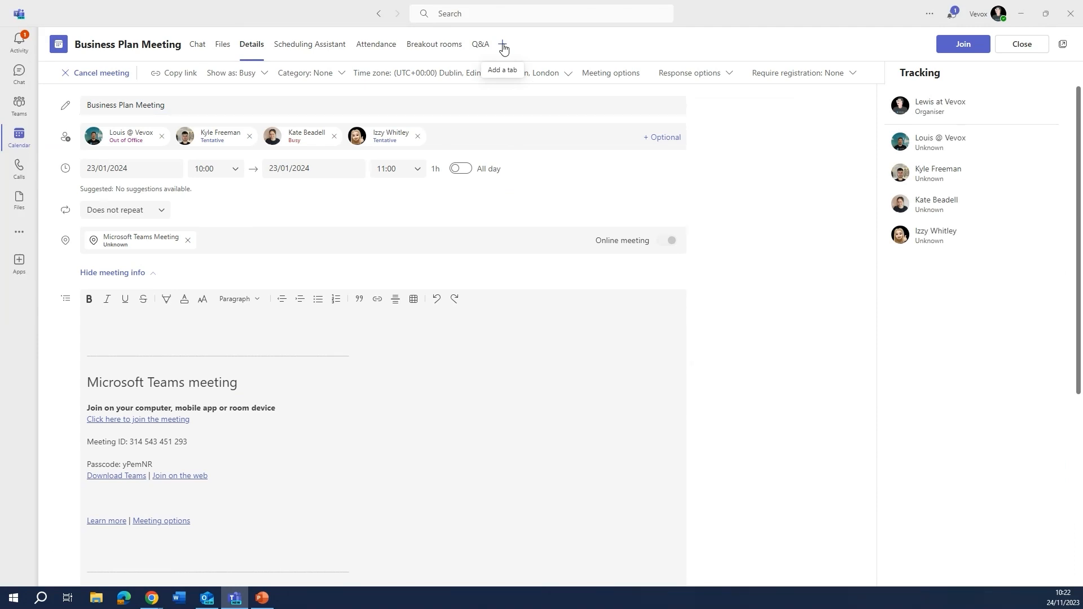
{"action": "left_click", "coordinate": [503, 44]}
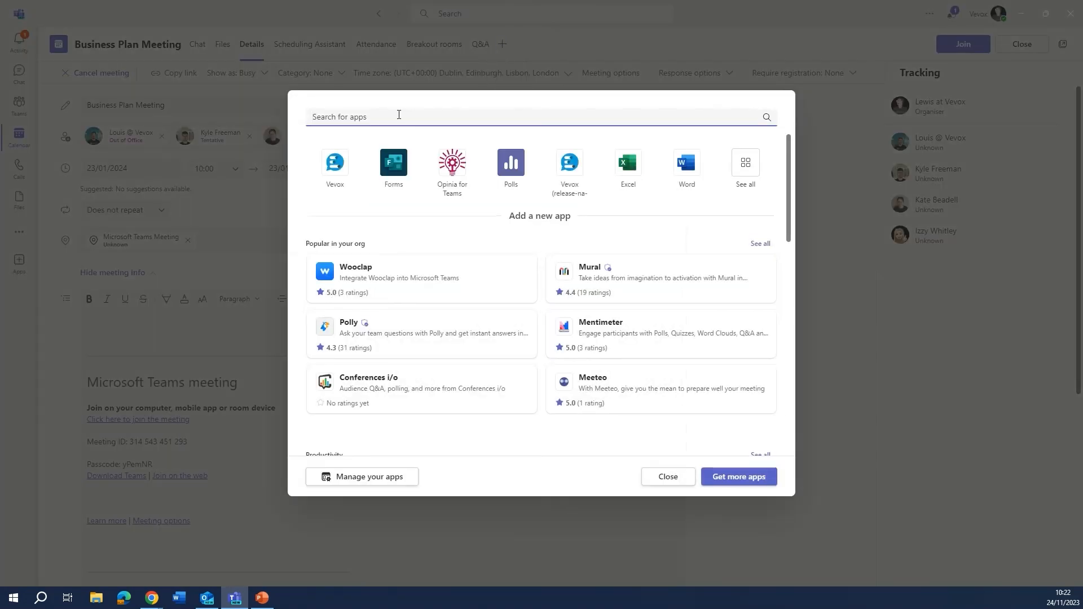
{"action": "type", "text": "vevox"}
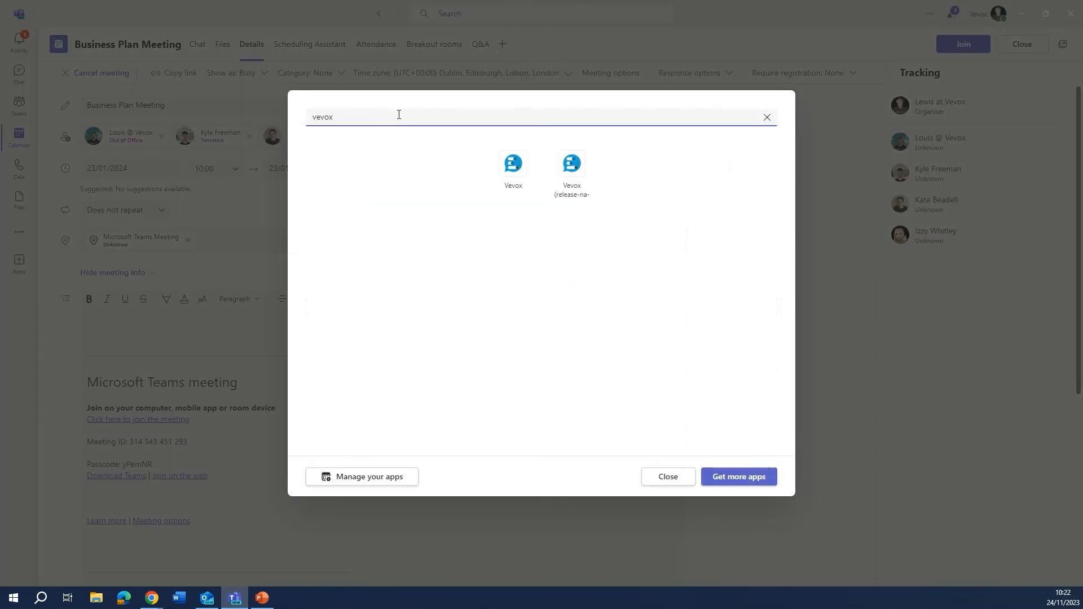
{"action": "left_click", "coordinate": [513, 166]}
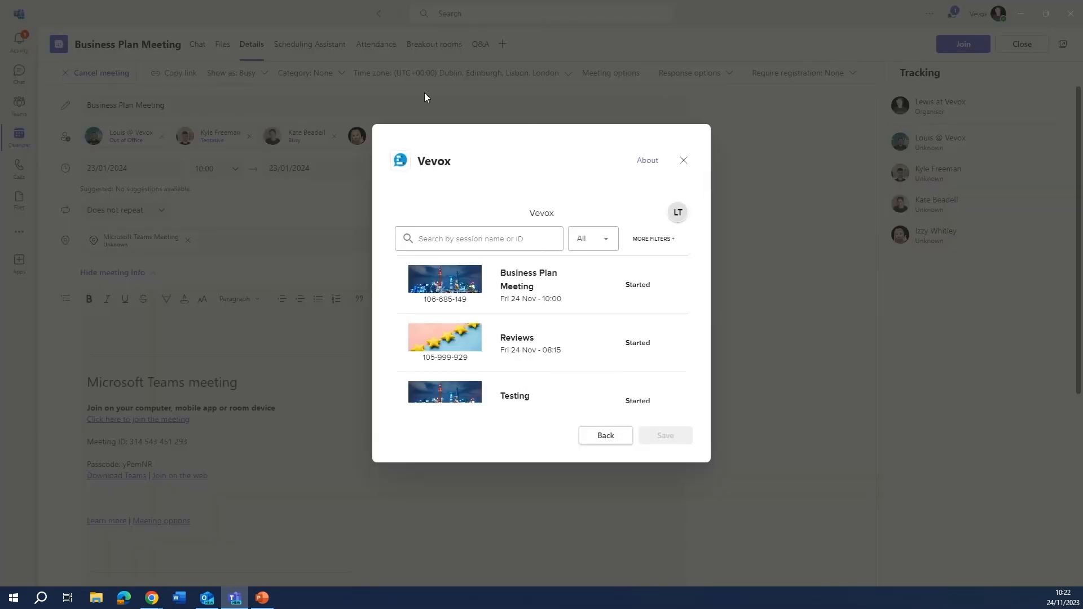
{"action": "mouse_move", "coordinate": [556, 285]}
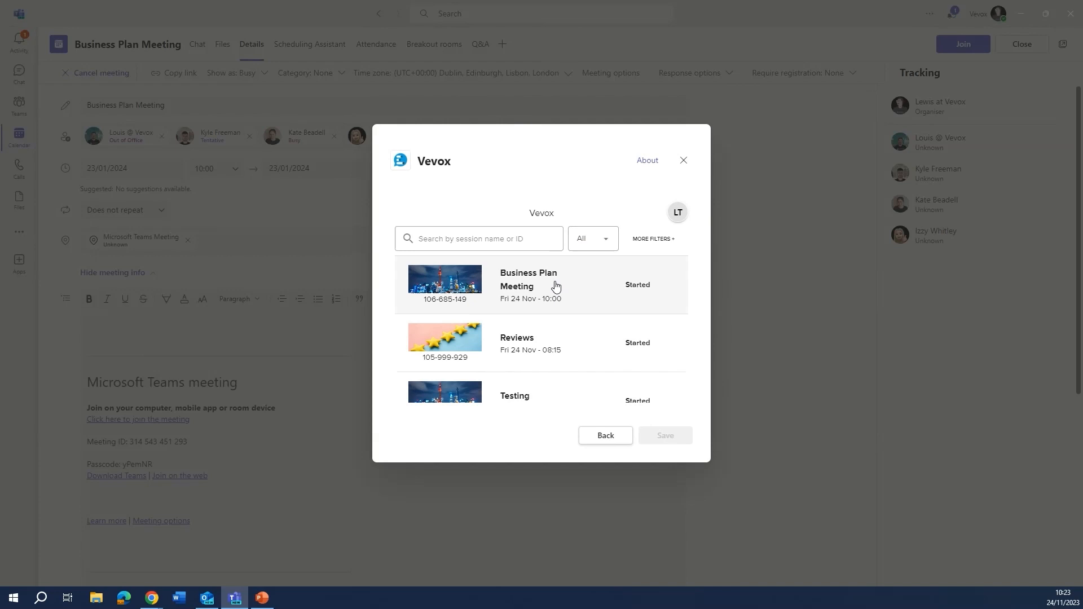
{"action": "left_click", "coordinate": [541, 284]}
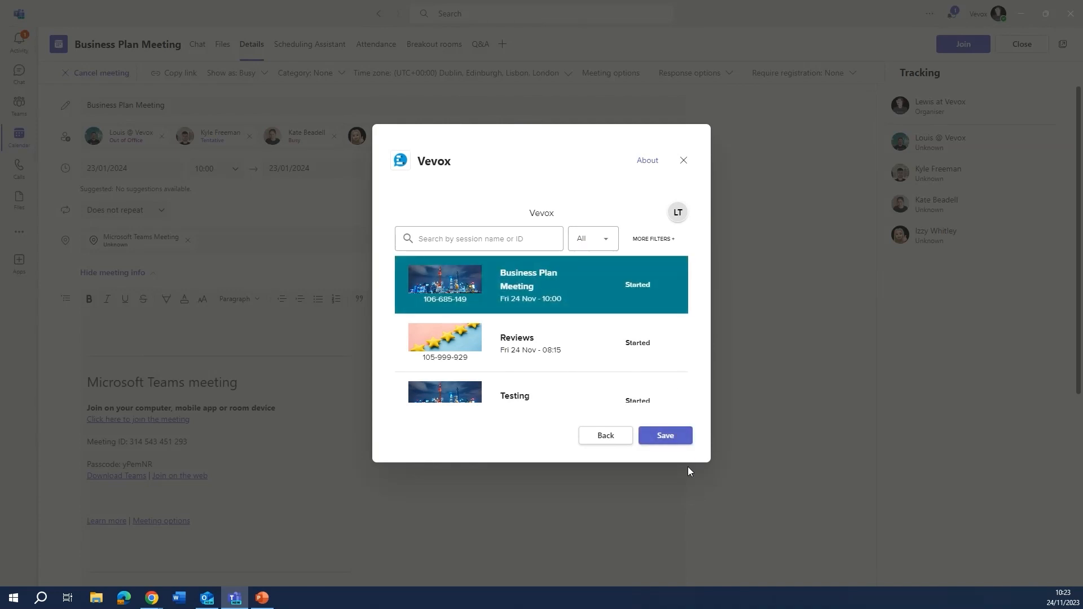
{"action": "left_click", "coordinate": [664, 436]}
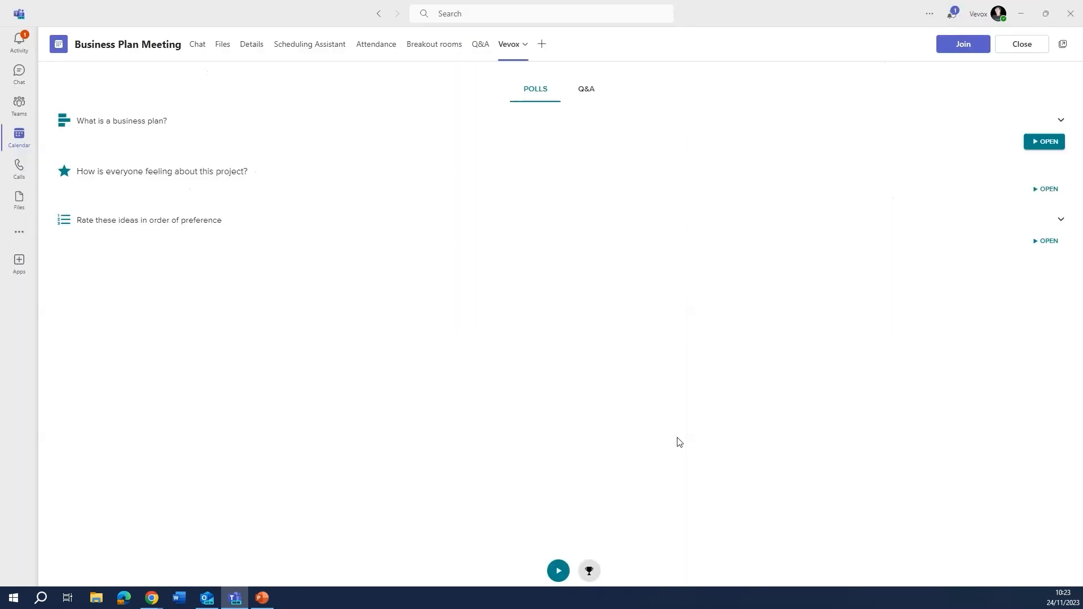
Join the meeting with camera and audio on and choose the presentation to share.
{"action": "left_click", "coordinate": [590, 571]}
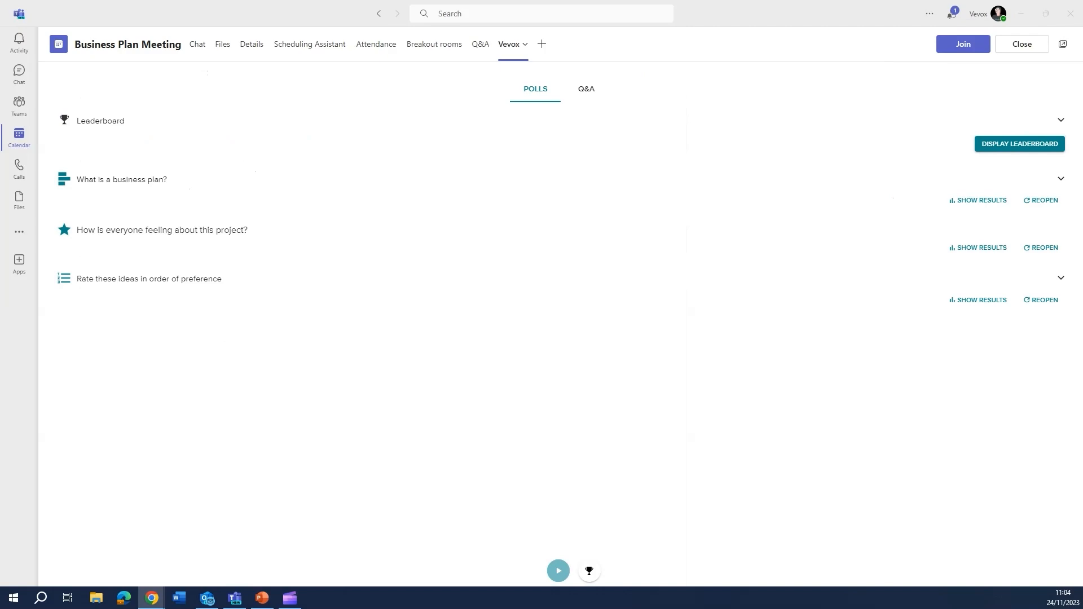
{"action": "left_click", "coordinate": [963, 44]}
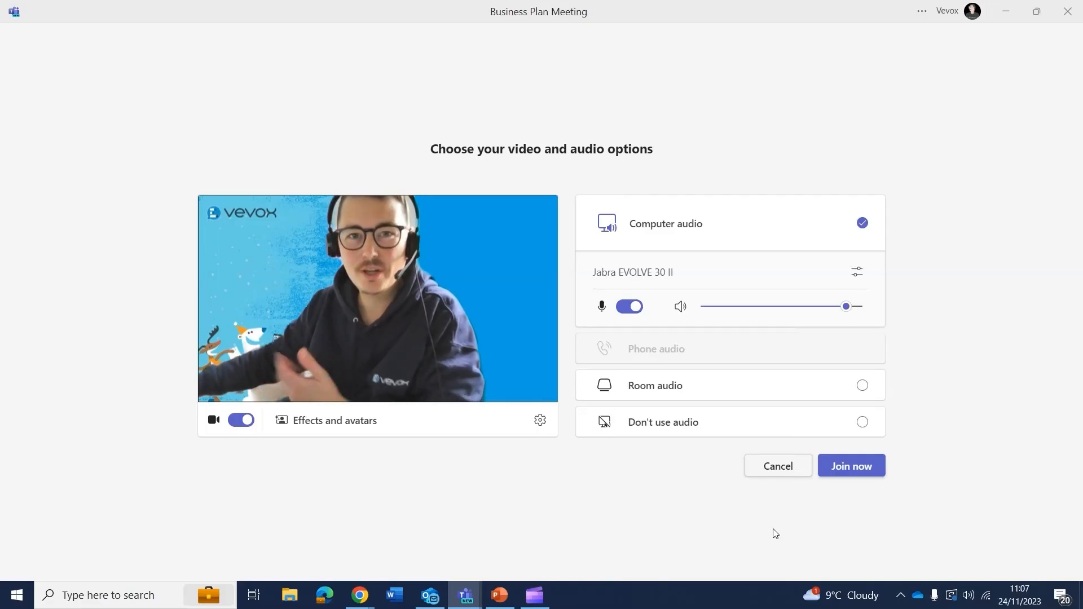
{"action": "mouse_move", "coordinate": [851, 466]}
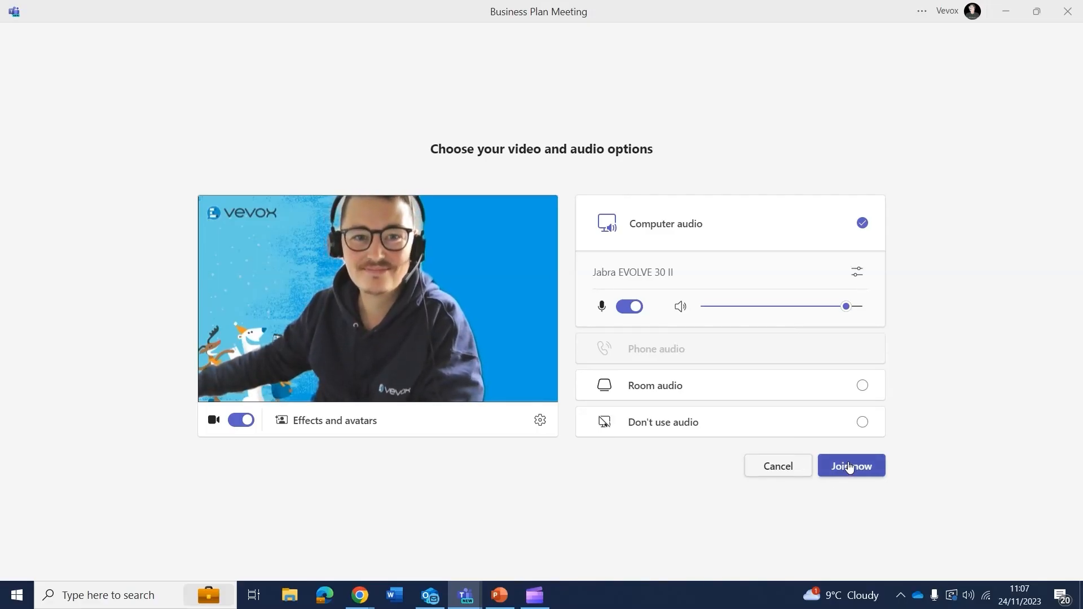
{"action": "left_click", "coordinate": [851, 466]}
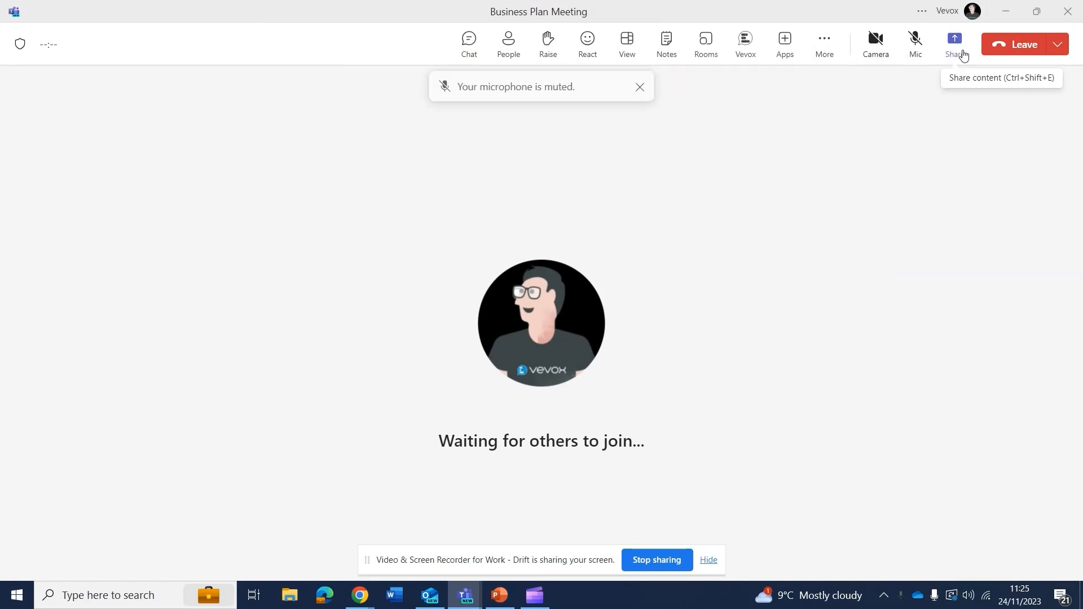
{"action": "left_click", "coordinate": [955, 44]}
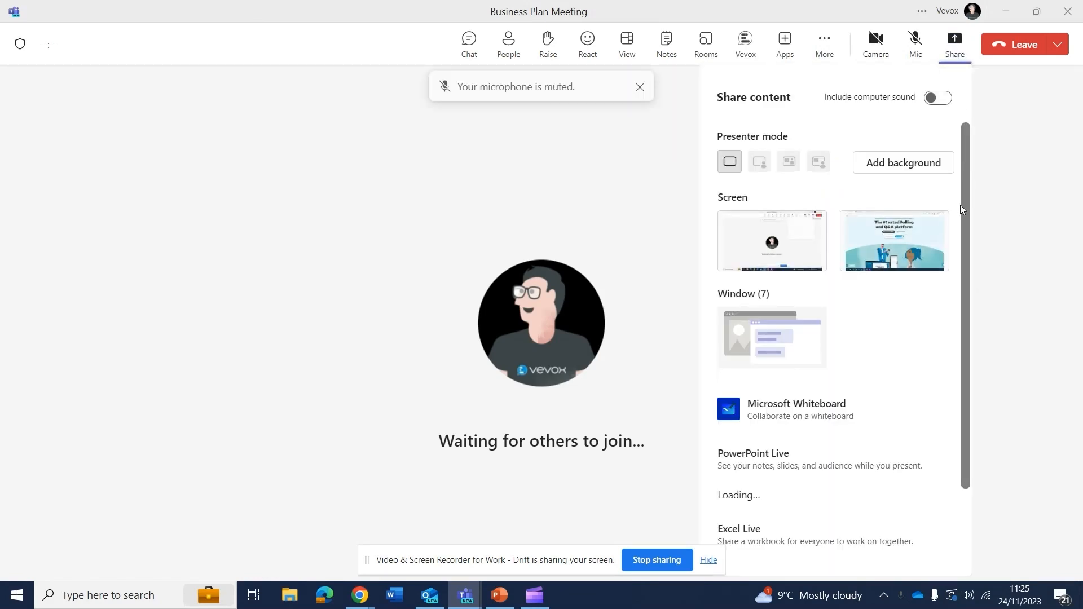
{"action": "left_click", "coordinate": [499, 600]}
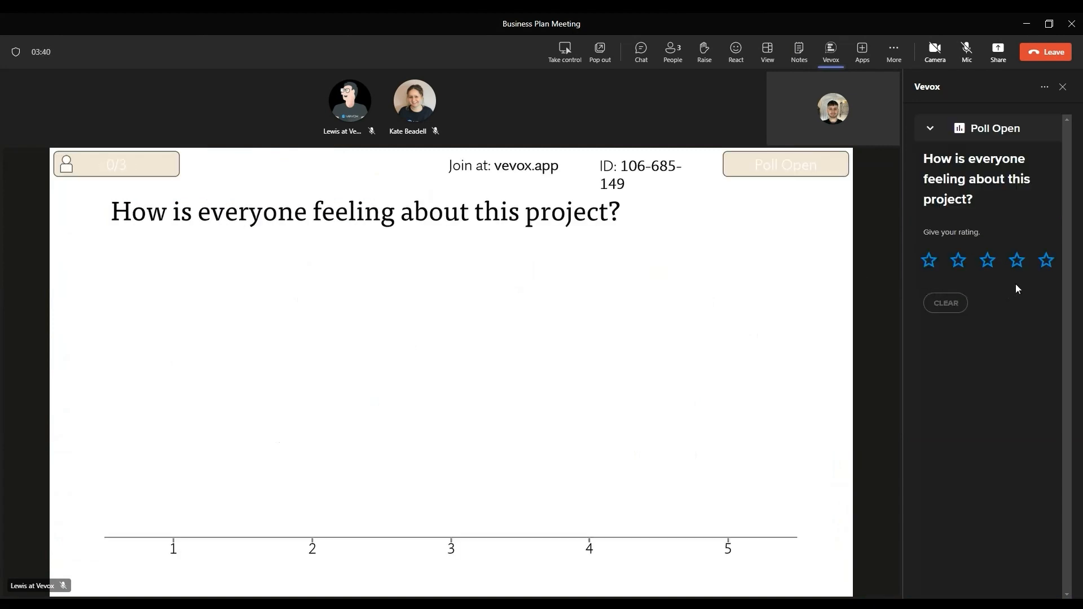
Rate the project five stars, show the 4.67 average, then move to the next poll.
{"action": "left_click", "coordinate": [1045, 261]}
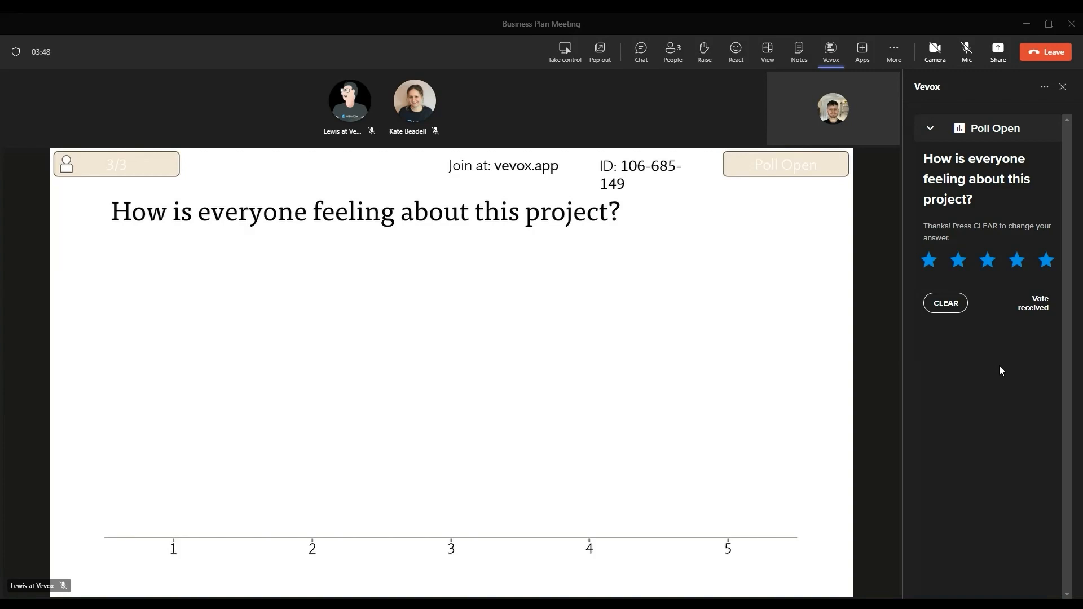
{"action": "left_click", "coordinate": [784, 164]}
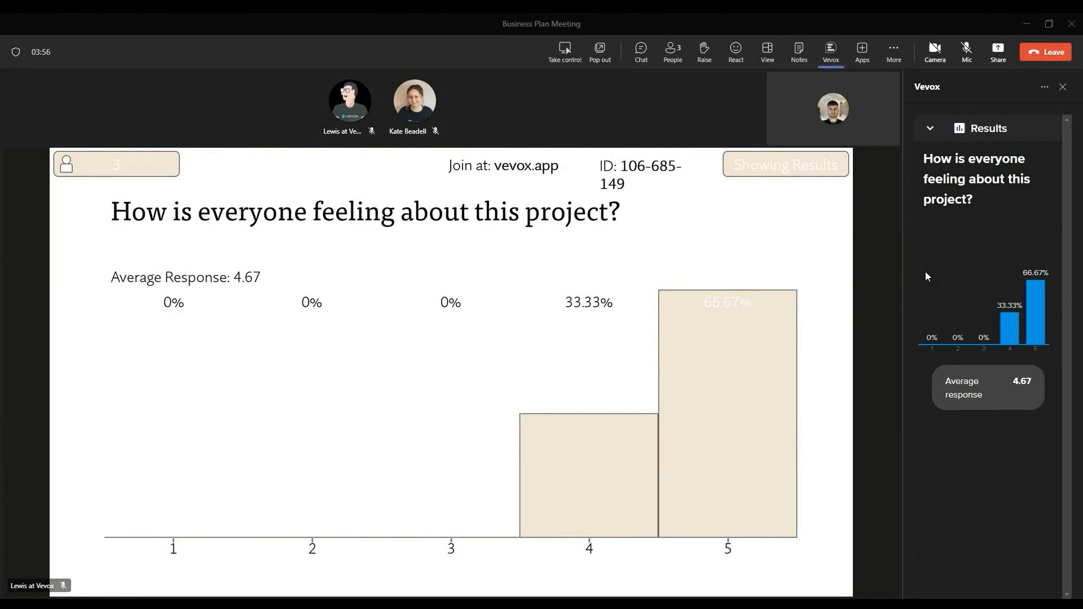
{"action": "mouse_move", "coordinate": [915, 247]}
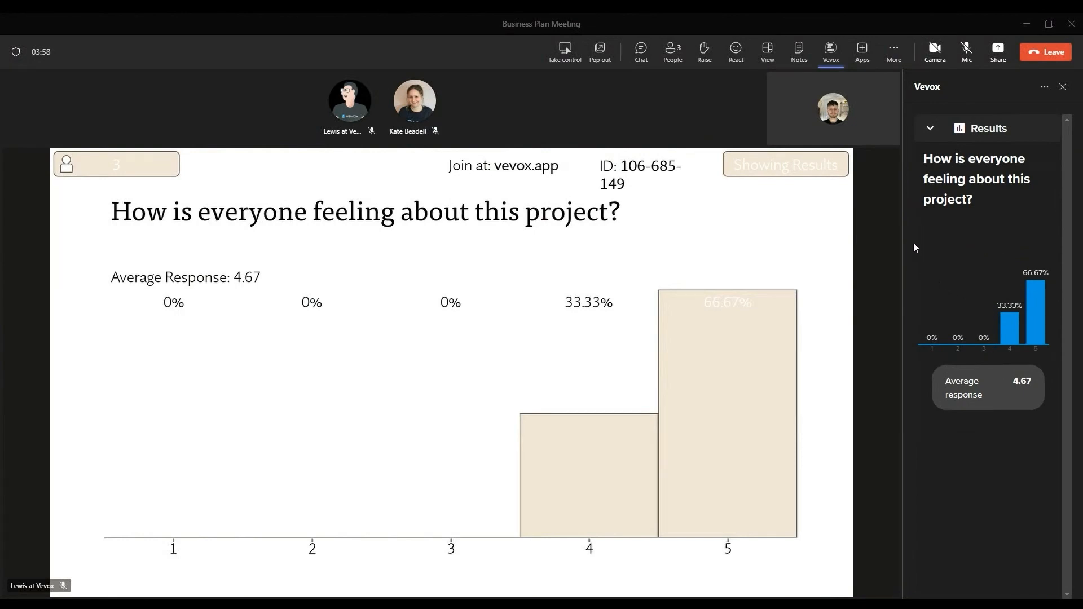
{"action": "left_click", "coordinate": [951, 128]}
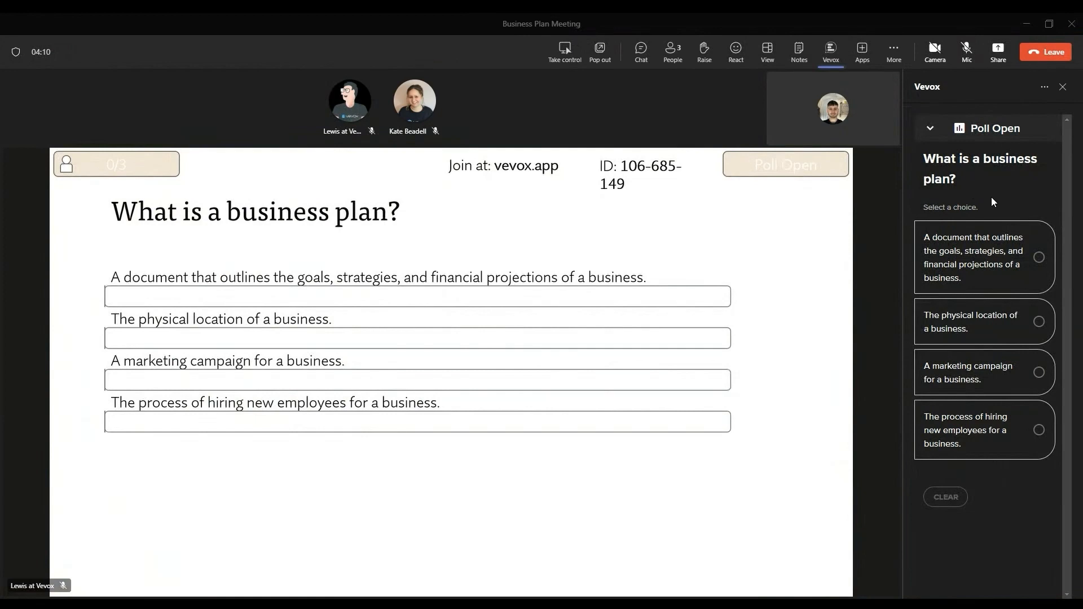
{"action": "mouse_move", "coordinate": [1016, 261]}
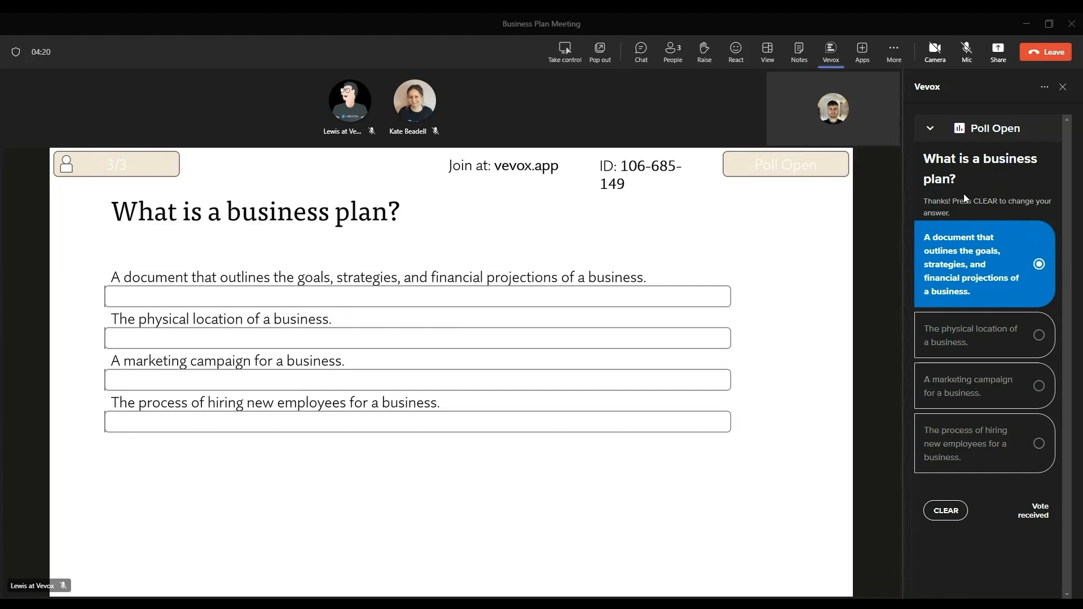
Select the first answer: a document outlining goals, strategies and financial projections.
{"action": "left_click", "coordinate": [262, 597]}
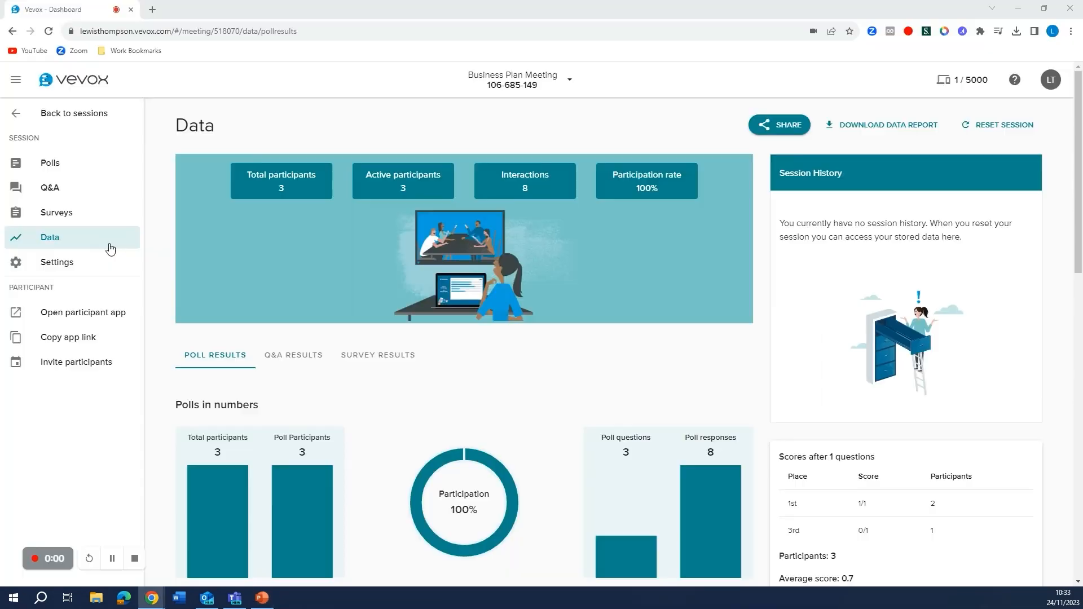
Scroll through the participation figures and each poll's results in the dashboard.
{"action": "scroll", "scroll_direction": "down", "scroll_amount": 3}
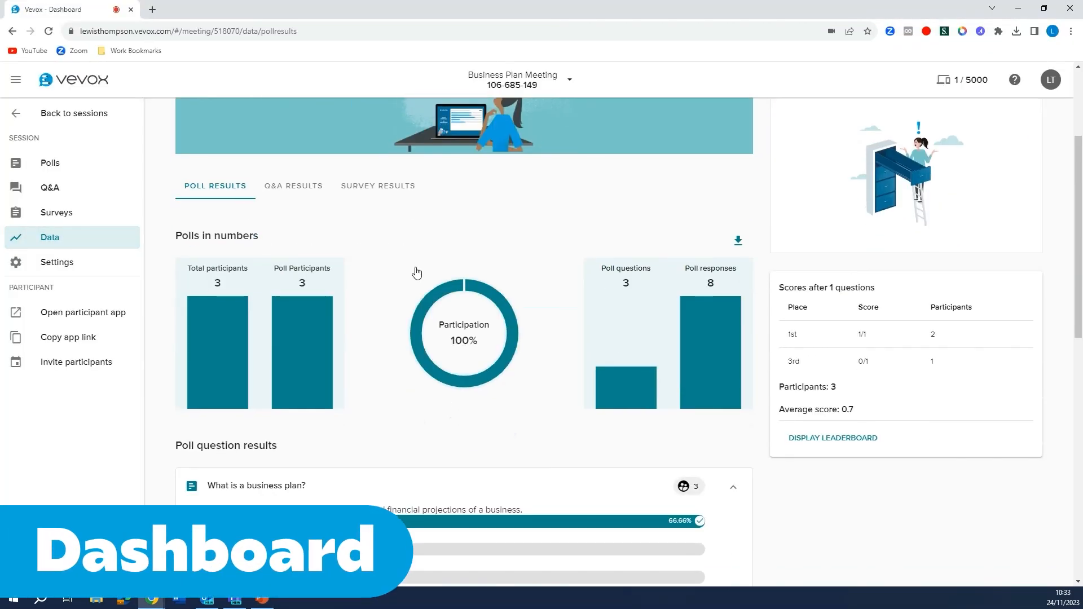
{"action": "scroll", "scroll_direction": "down", "scroll_amount": 3}
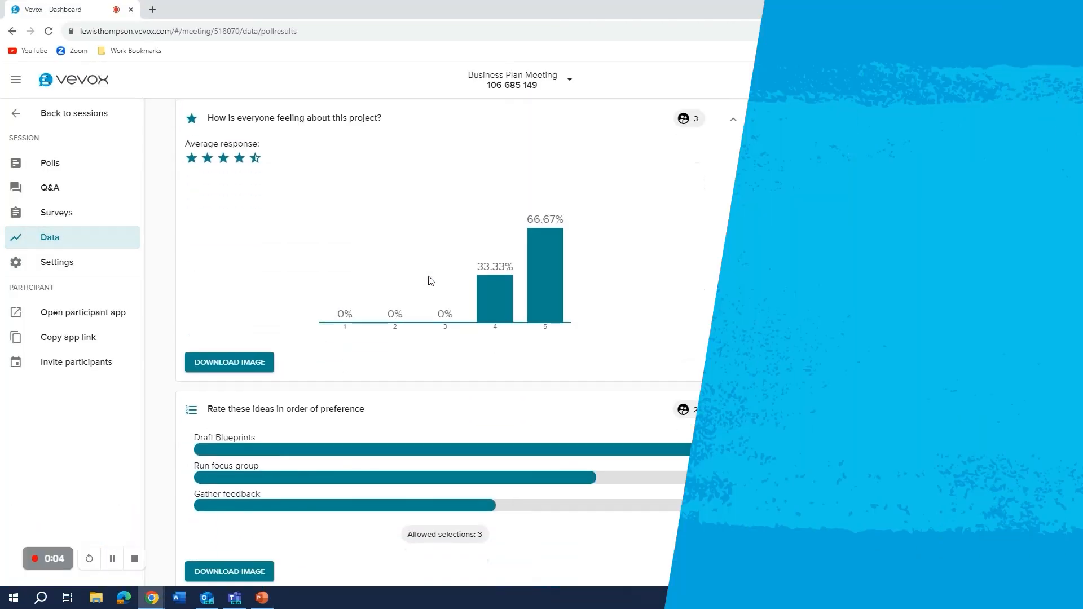